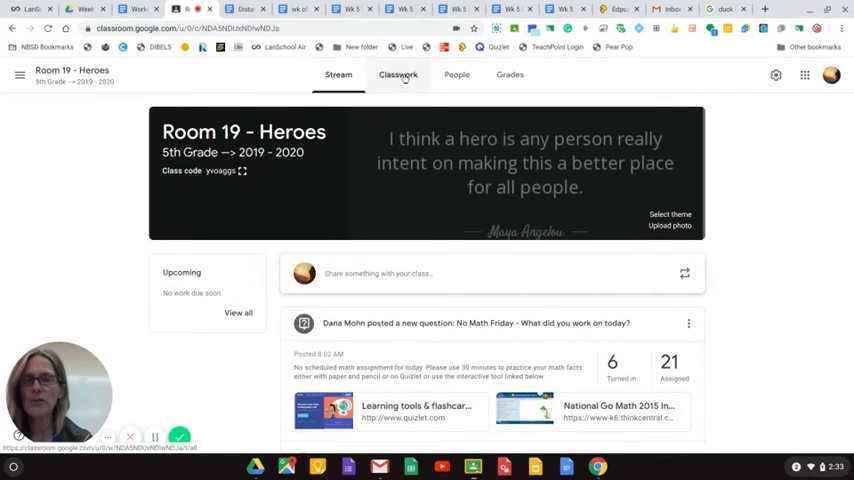
- Show Classwork filtered to the D.L. wk of 05/04/2020 topic
left_click(397, 74)
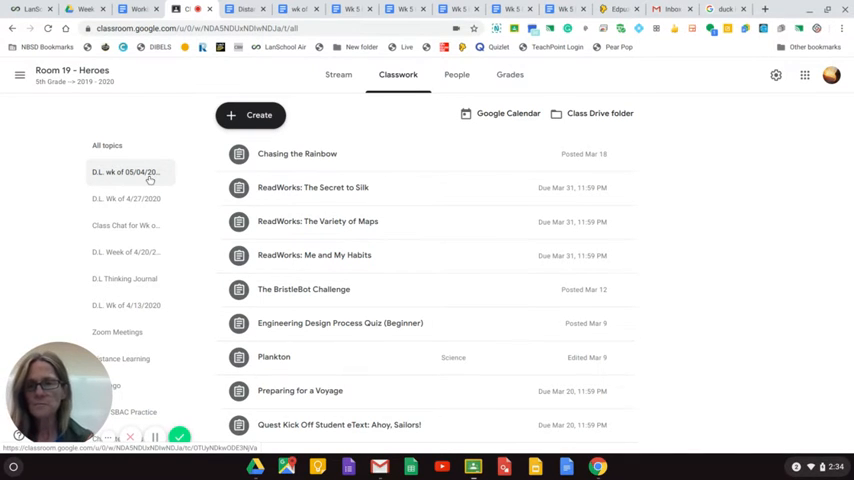
left_click(125, 172)
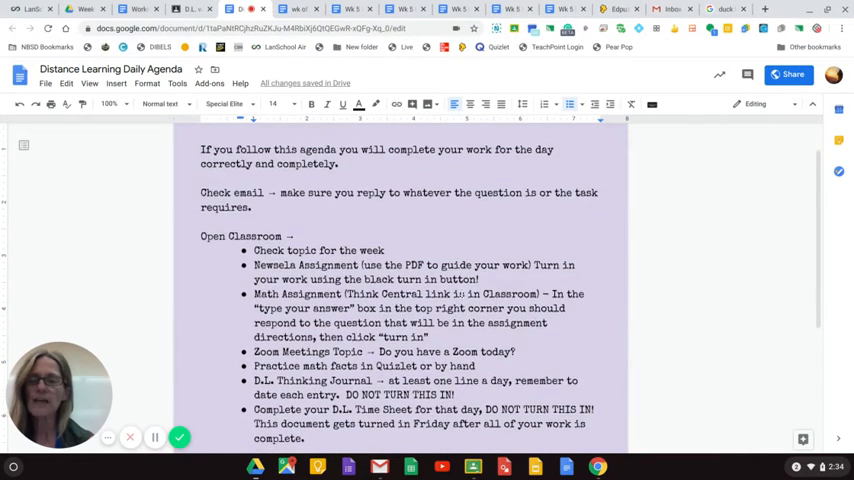
scroll("down", 3)
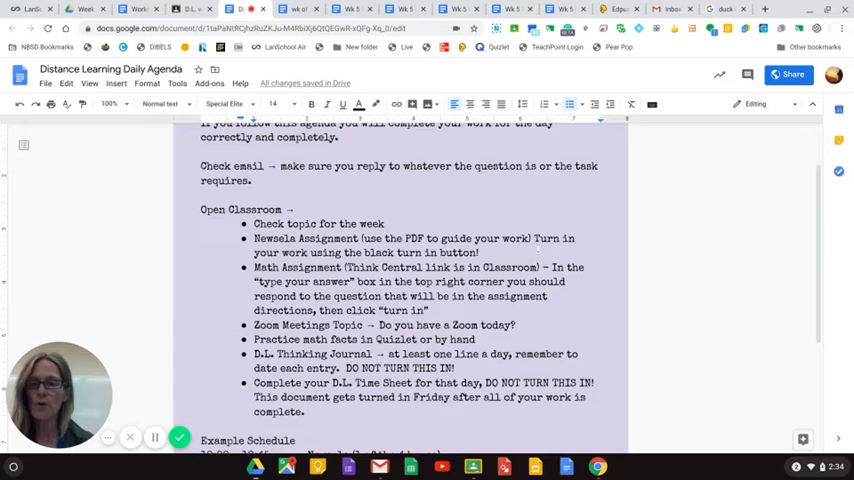
scroll("down", 3)
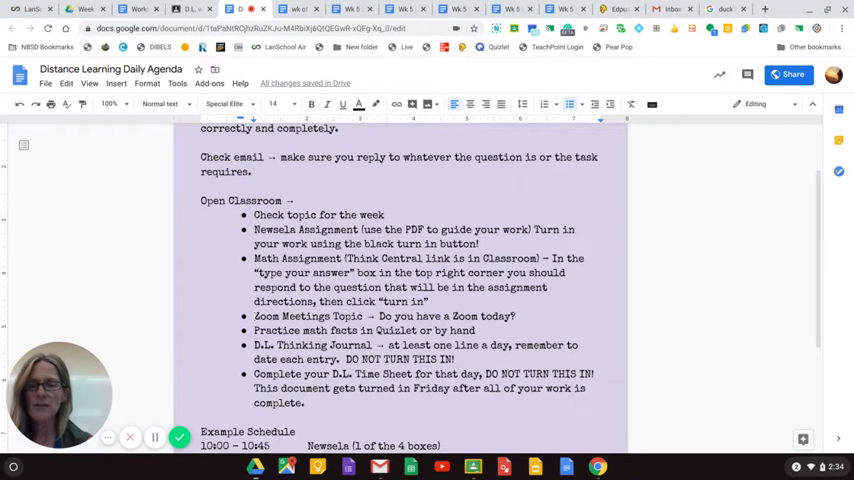
double_click(267, 316)
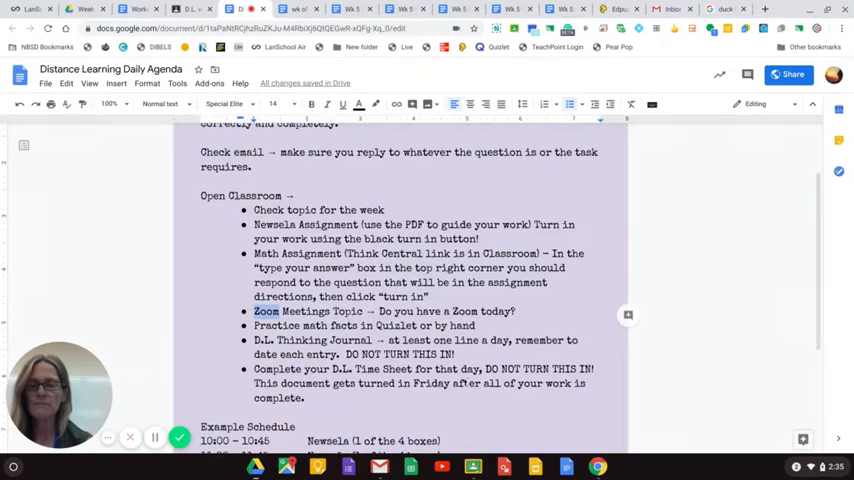
scroll("down", 3)
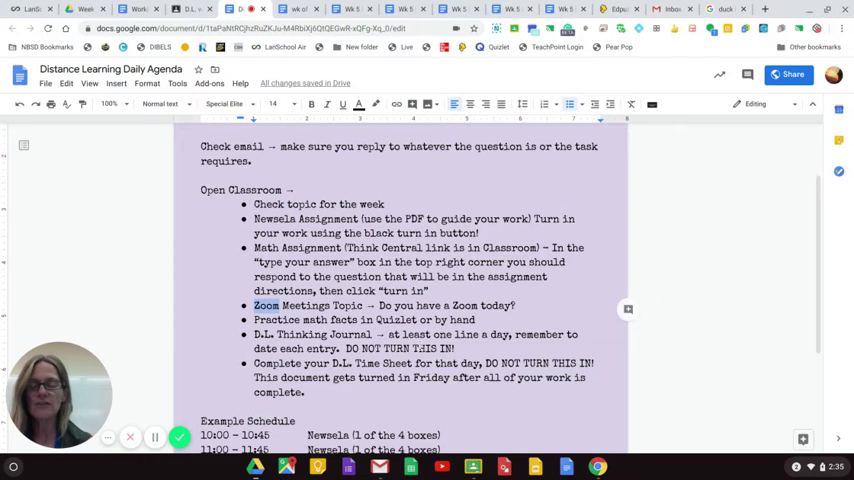
scroll("down", 3)
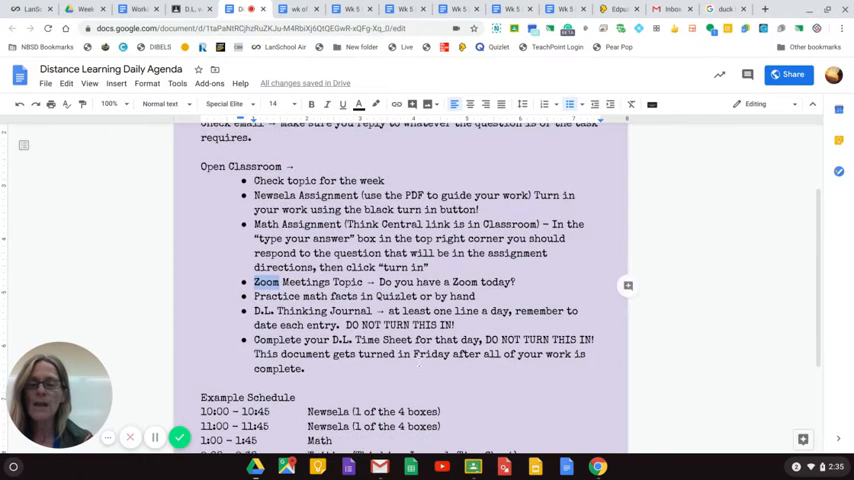
scroll("down", 3)
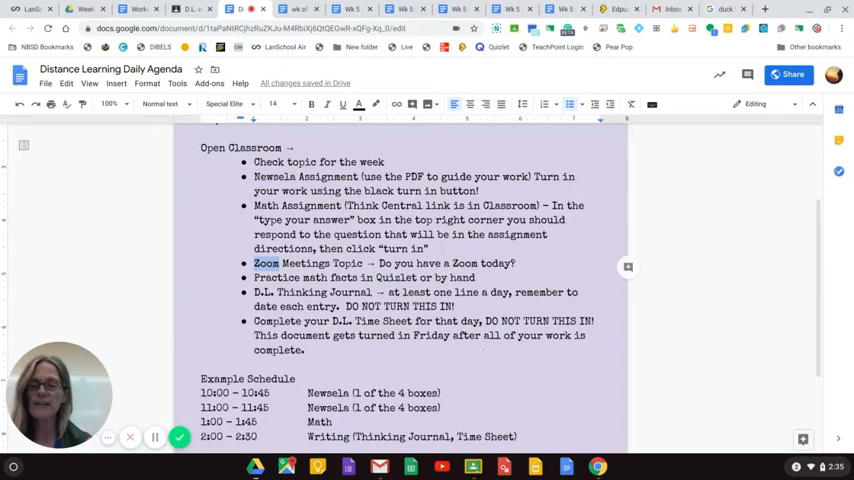
scroll("down", 3)
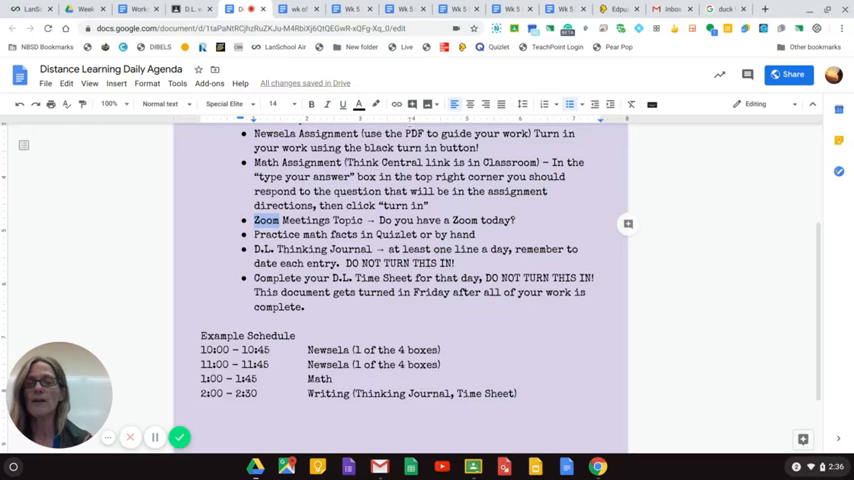
- Switch to the Wk 5 Day 1 - Newsela document and scroll through it
left_click(352, 9)
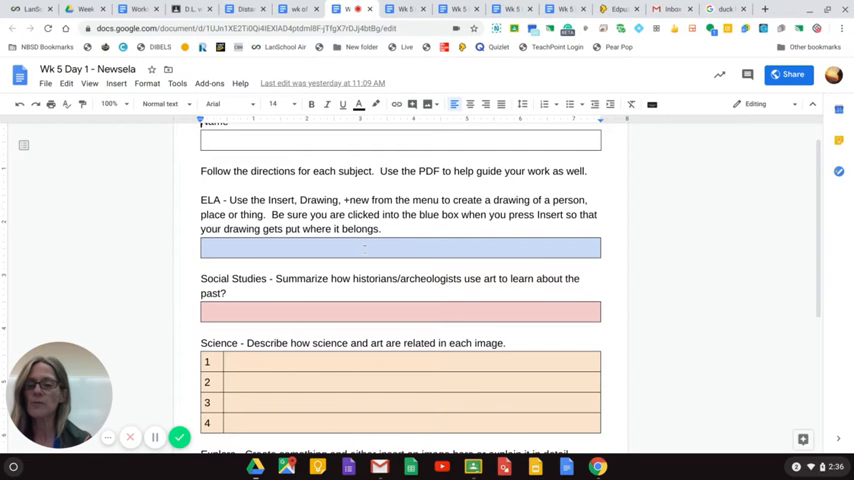
scroll("down", 3)
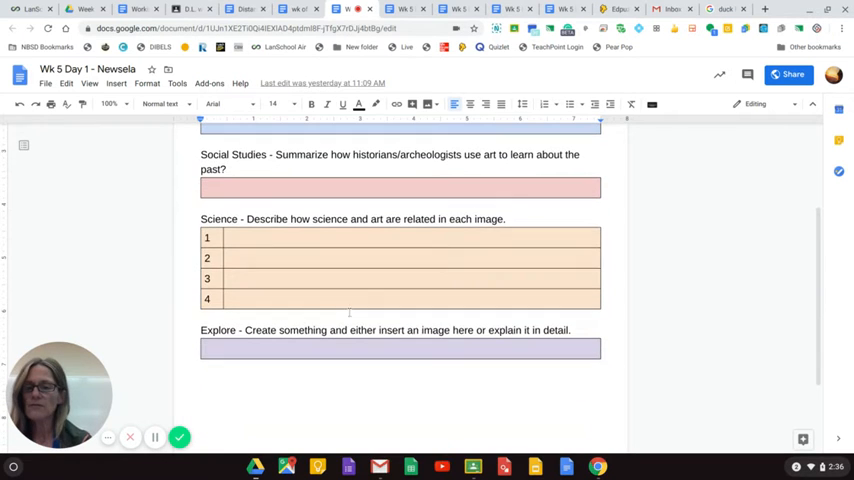
scroll("up", 3)
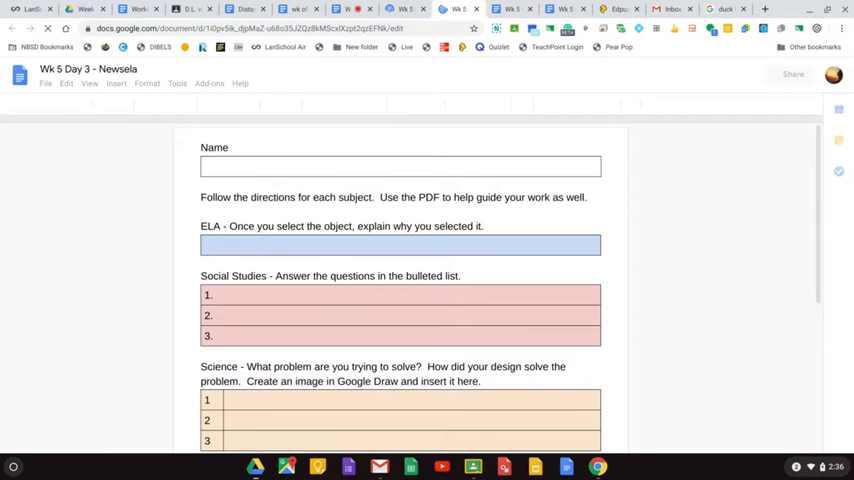
- Switch to the Edpuzzle tab showing Lesson 9.4 Interpreting Line Graphs students
left_click(601, 8)
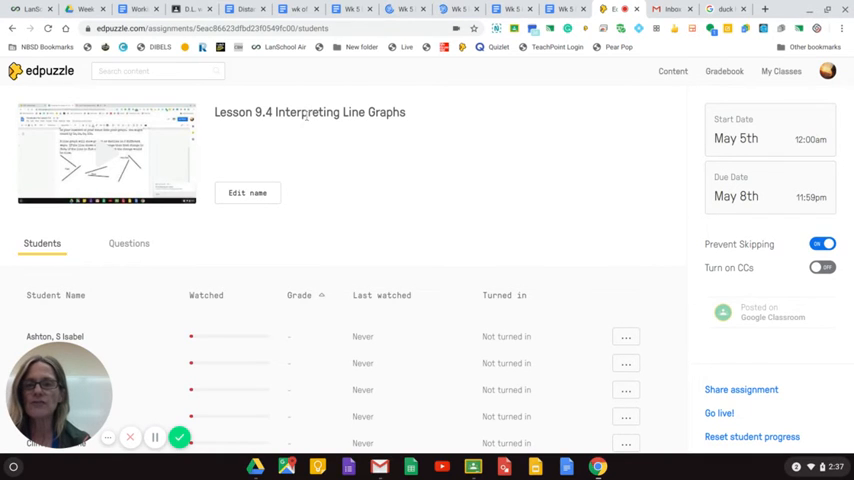
mouse_move(368, 135)
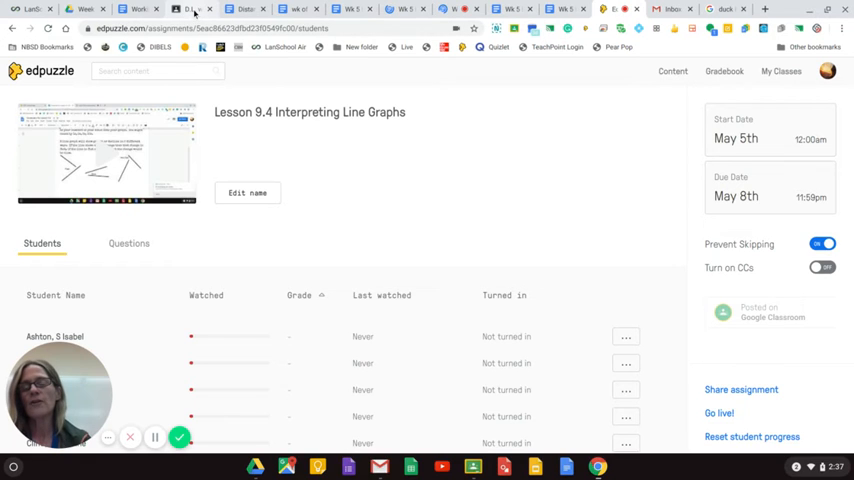
- Return to Google Classroom and scroll the topic's posts down to Week 5 Day 5 Newsela and back
left_click(218, 11)
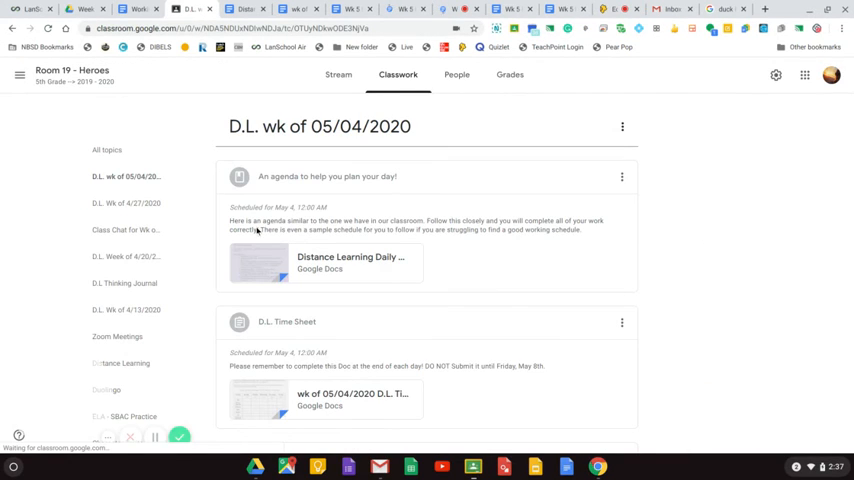
scroll("down", 3)
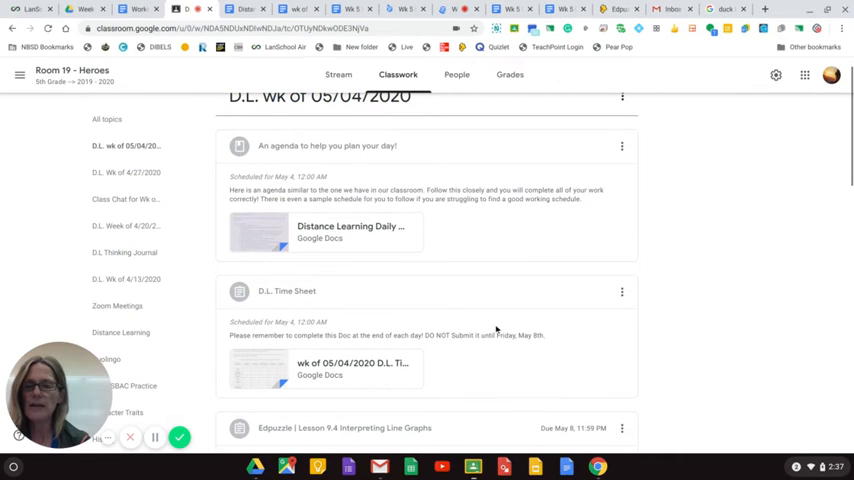
scroll("down", 3)
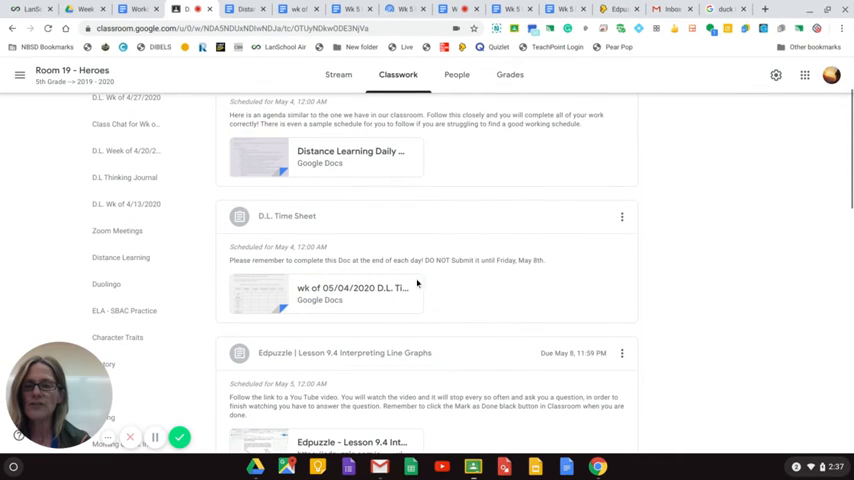
scroll("down", 3)
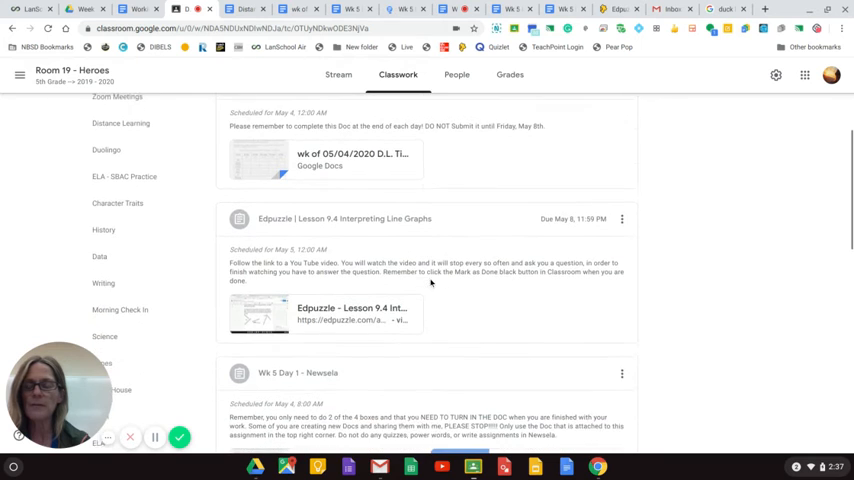
scroll("down", 3)
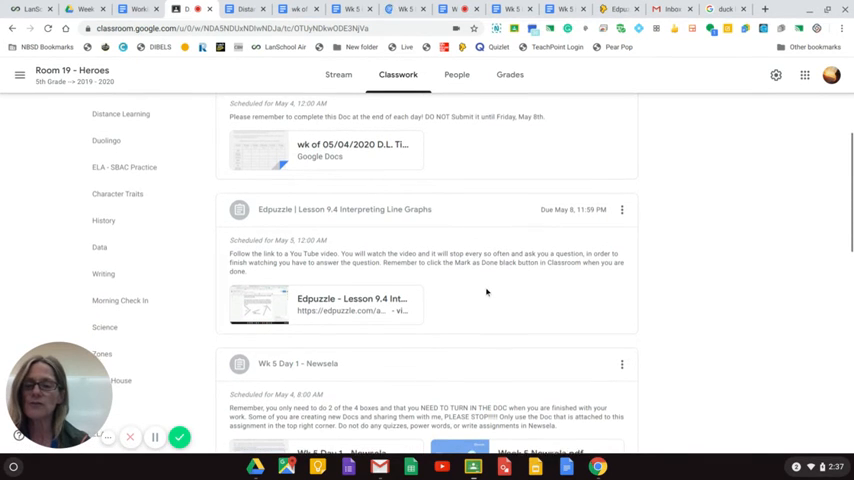
scroll("down", 3)
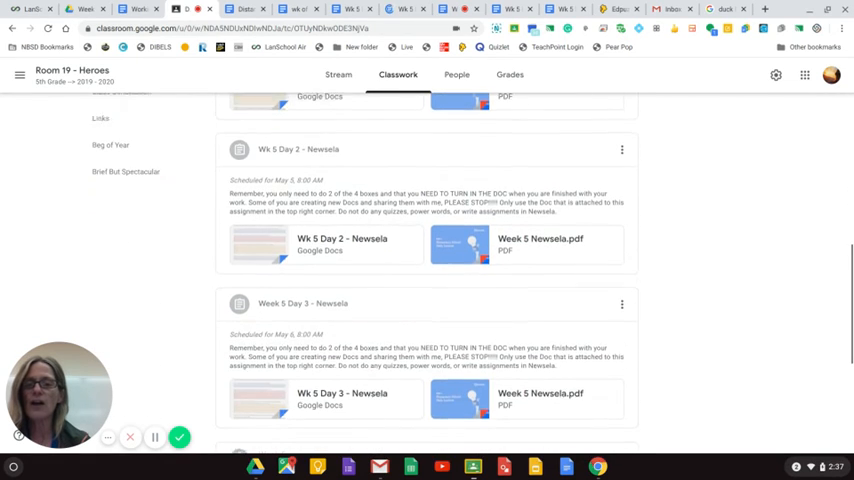
scroll("down", 3)
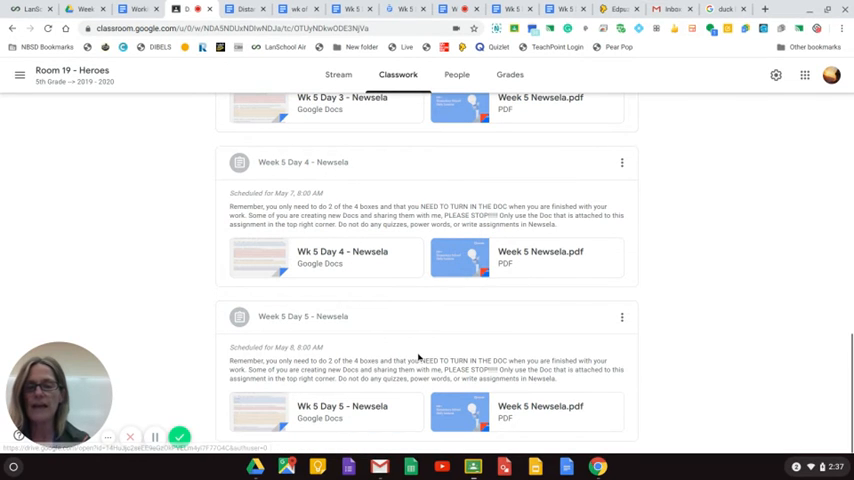
scroll("up", 3)
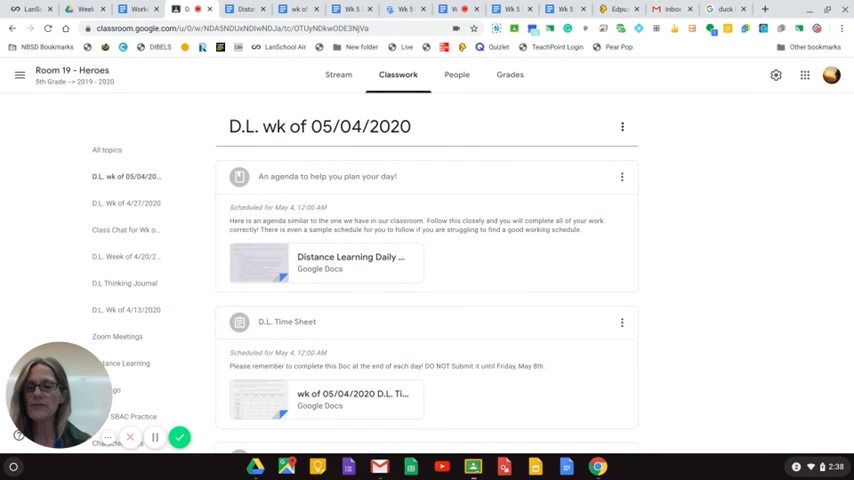
mouse_move(785, 347)
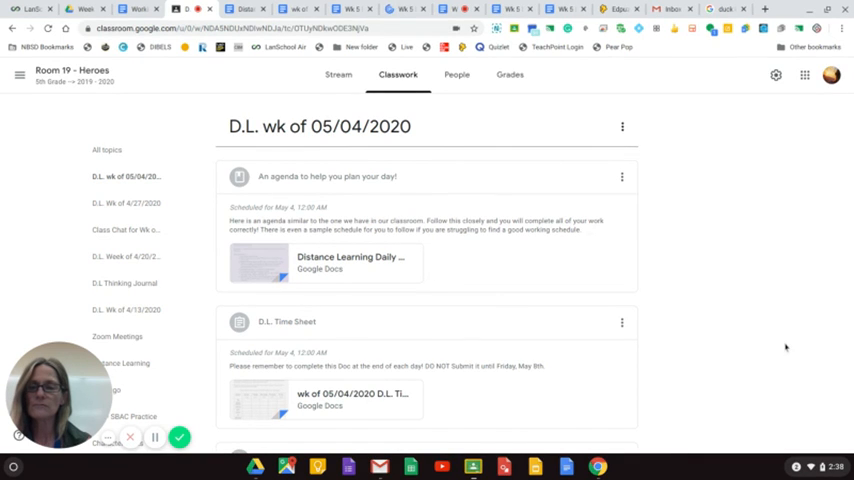